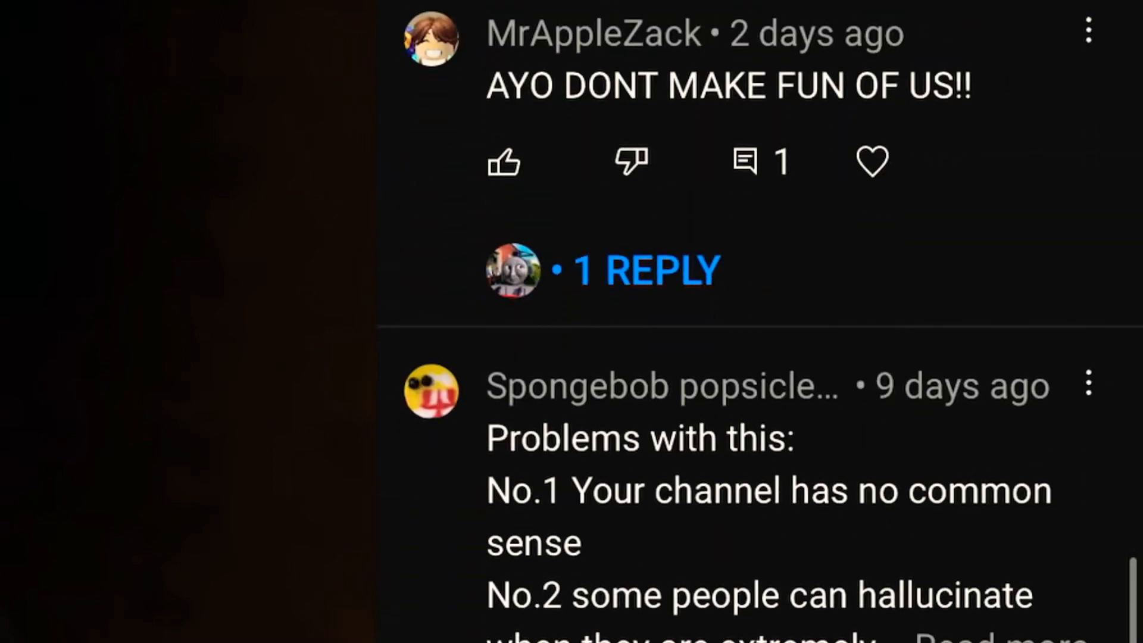
Expand the replies under the 'hallucination from dehydration' comment and scroll through the uploader's responses
{"action": "left_click", "coordinate": [644, 270]}
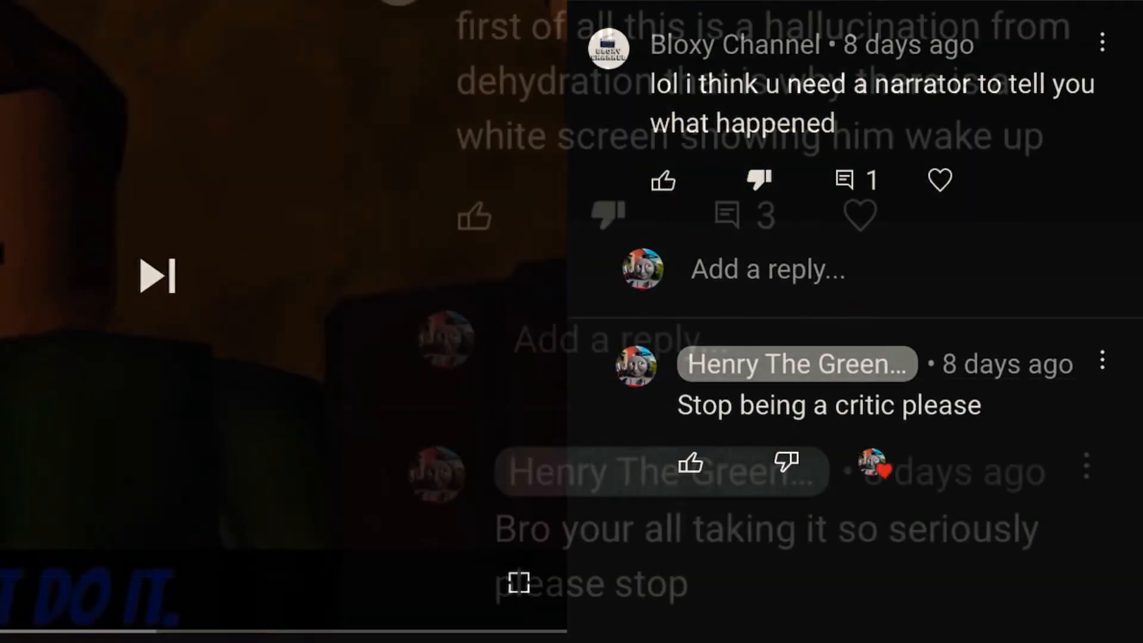
{"action": "scroll", "scroll_direction": "down", "scroll_amount": 3}
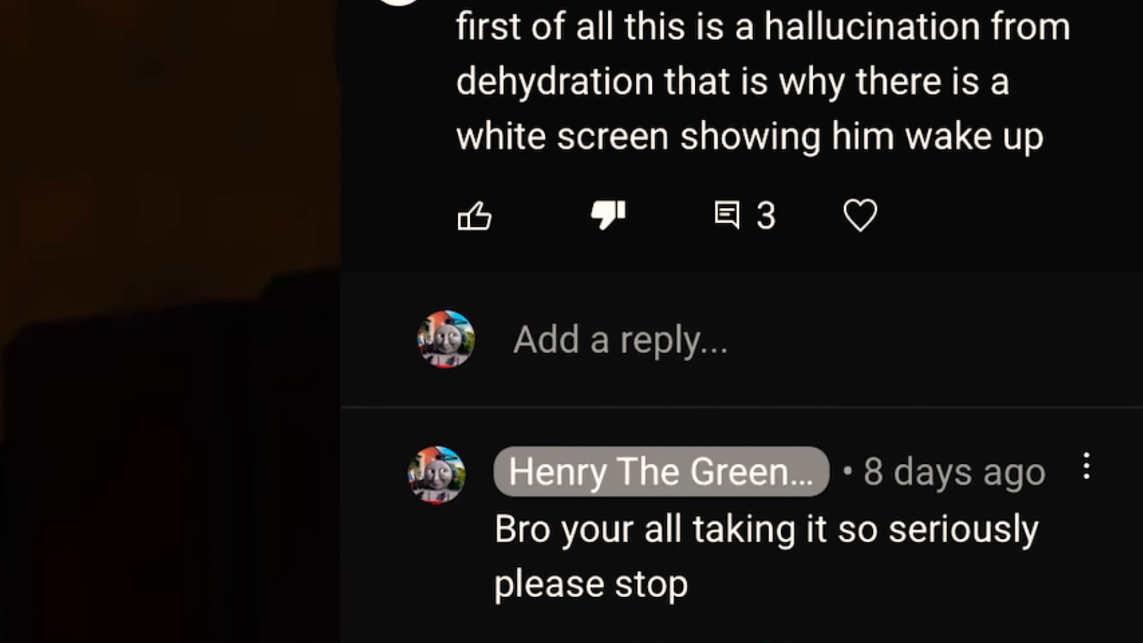